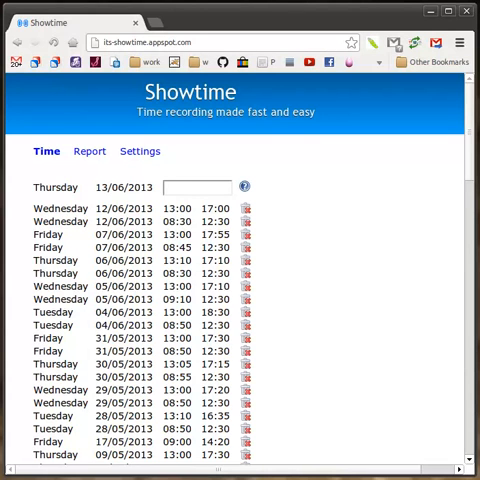
{"action": "mouse_move", "coordinate": [263, 135]}
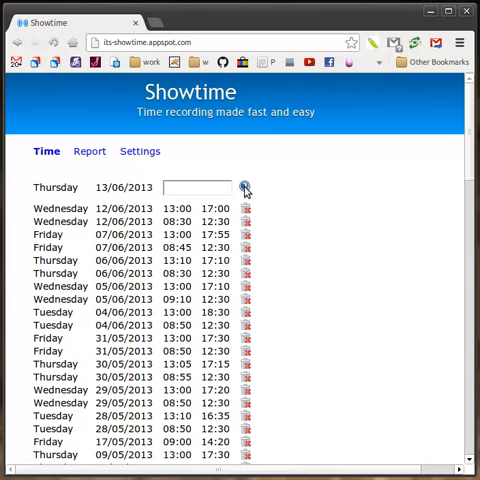
- Show the time format help and add an 08:30–12:30 entry for Thursday 13/06/2013 by entering 08301230
{"action": "left_click", "coordinate": [246, 188]}
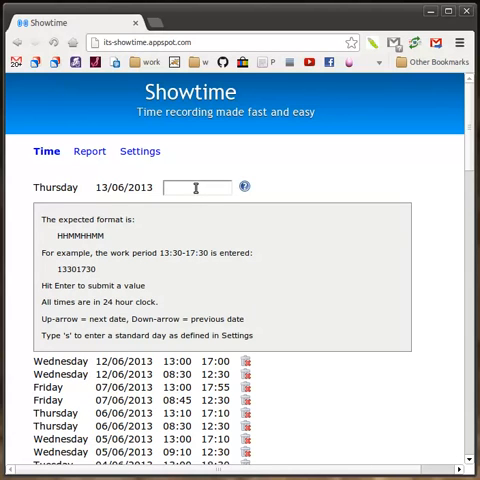
{"action": "mouse_move", "coordinate": [52, 228]}
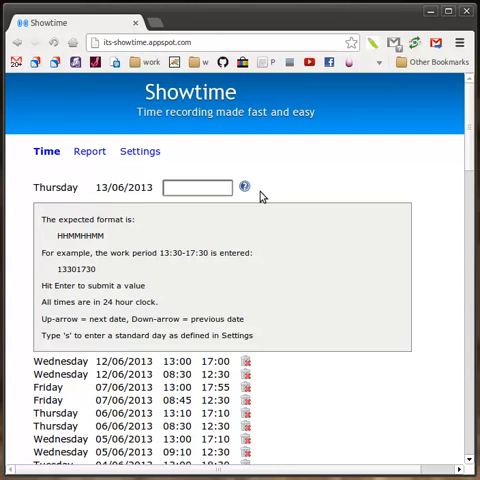
{"action": "mouse_move", "coordinate": [343, 215]}
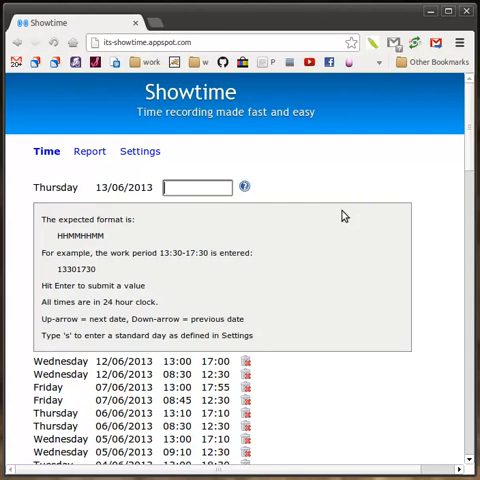
{"action": "type", "text": "08301"}
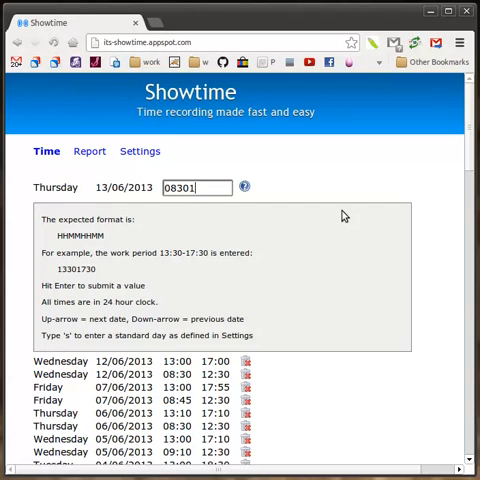
{"action": "type", "text": "230"}
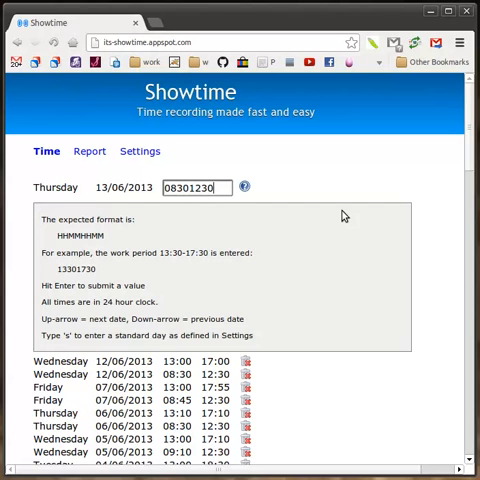
{"action": "key", "text": "Return"}
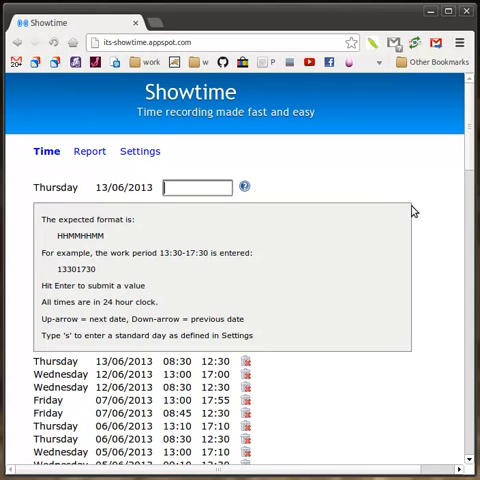
- Add a 13:00–17:00 entry for Thursday 13/06/2013 by entering 13001700
{"action": "type", "text": "130"}
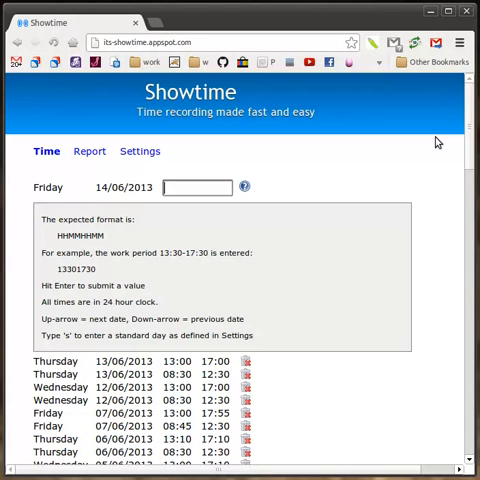
- Record Friday 14/06/2013 as a standard day (08:30–12:30, 13:00–17:00) and refocus the time field
{"action": "key", "text": "up"}
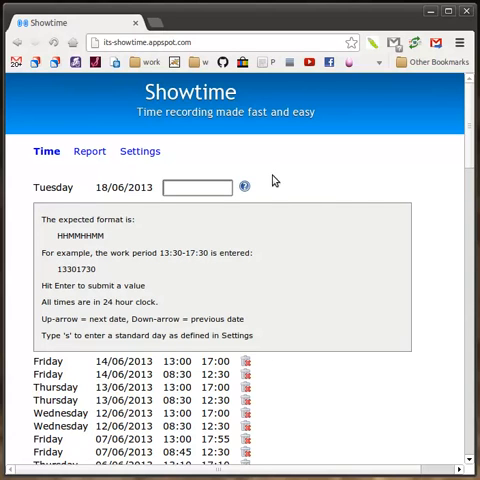
{"action": "left_click", "coordinate": [197, 187]}
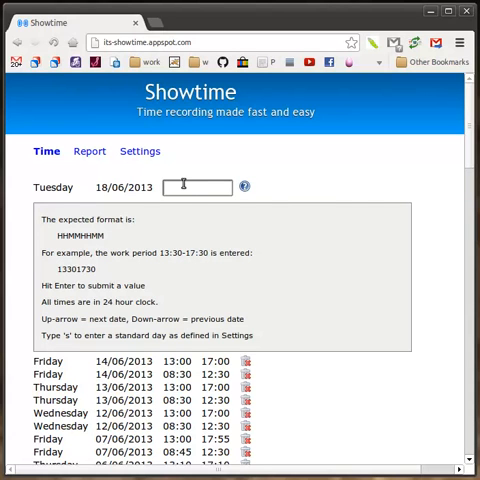
{"action": "mouse_move", "coordinate": [293, 184]}
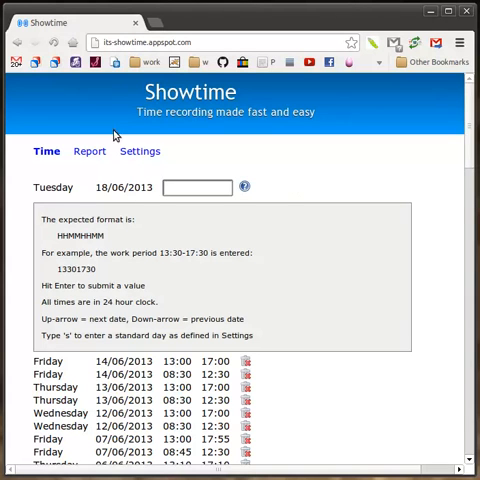
{"action": "left_click", "coordinate": [139, 151]}
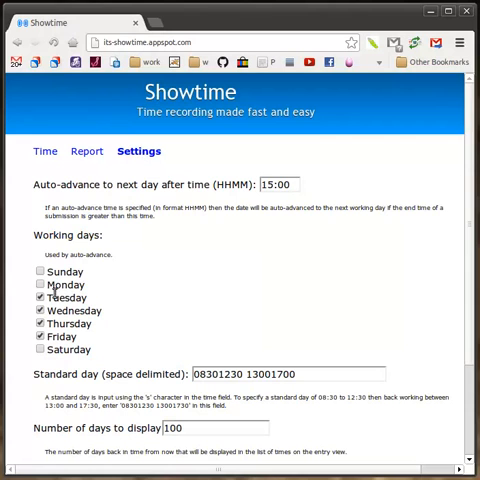
{"action": "mouse_move", "coordinate": [105, 256]}
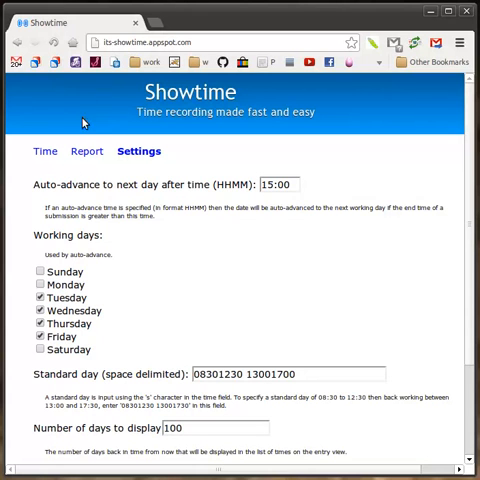
{"action": "left_click", "coordinate": [45, 151]}
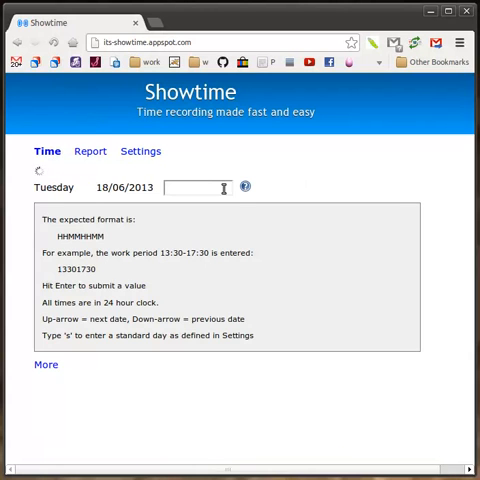
- Dismiss the format help so the Time page shows the full recorded list
{"action": "left_click", "coordinate": [45, 364]}
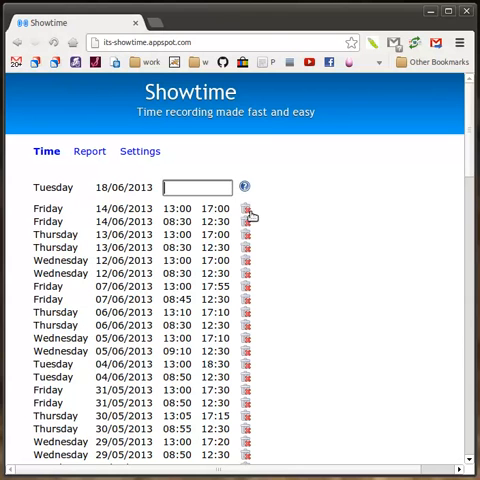
- Delete the Friday 14/06, Thursday 13/06 and Wednesday 12/06 entries, confirming each removal
{"action": "left_click", "coordinate": [250, 208]}
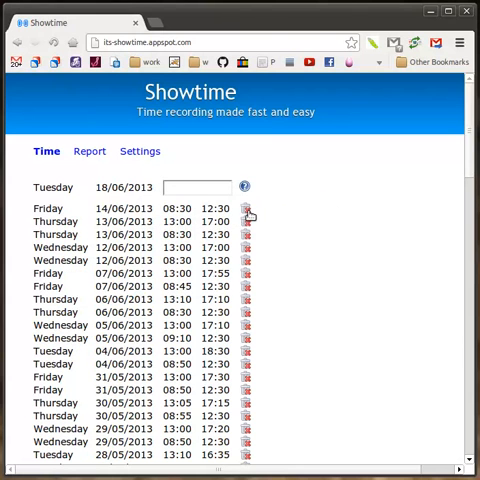
{"action": "left_click", "coordinate": [252, 208]}
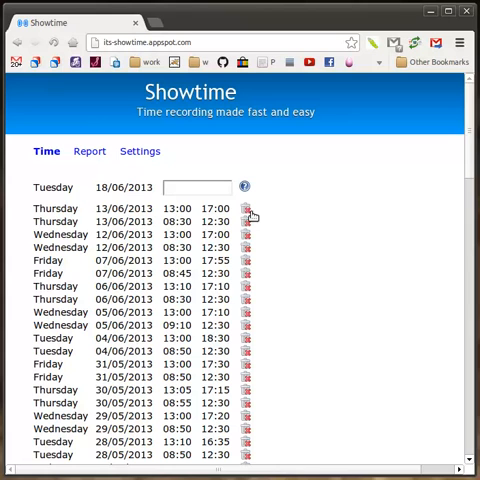
{"action": "left_click", "coordinate": [252, 214]}
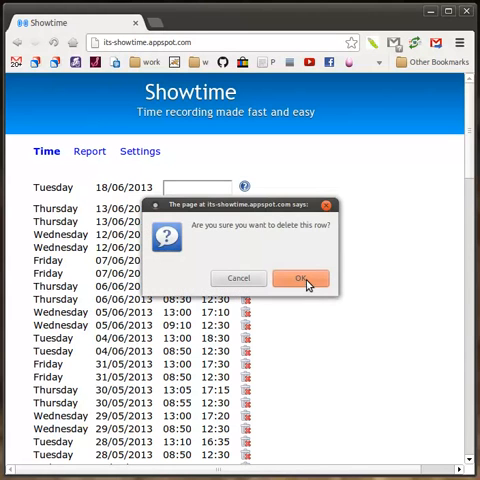
{"action": "left_click", "coordinate": [300, 278]}
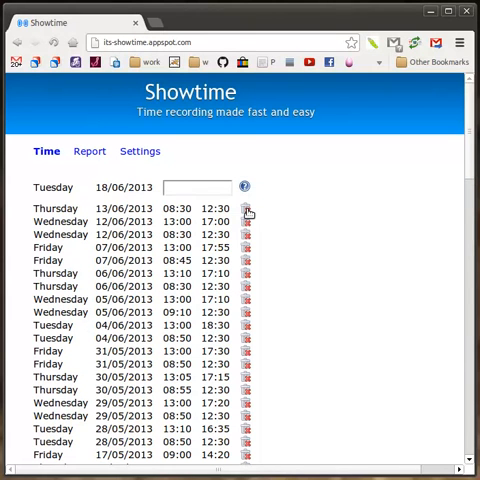
{"action": "left_click", "coordinate": [245, 211]}
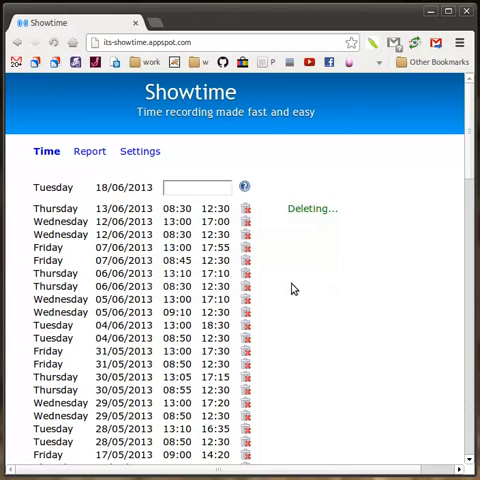
{"action": "left_click", "coordinate": [244, 221]}
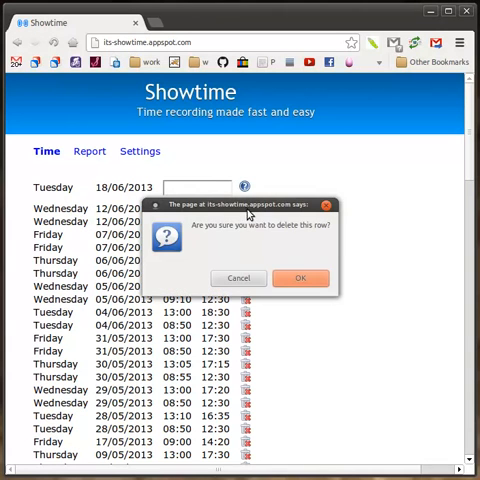
{"action": "left_click", "coordinate": [299, 277]}
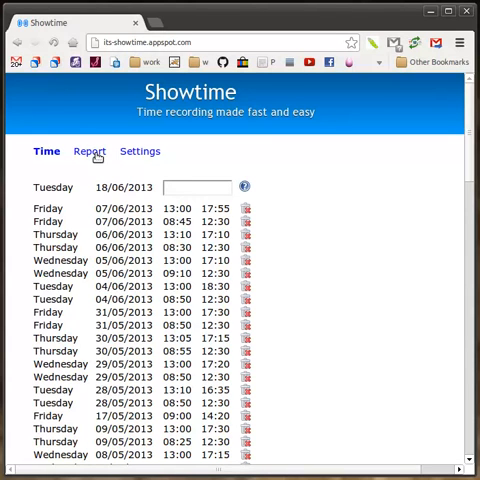
{"action": "mouse_move", "coordinate": [139, 151]}
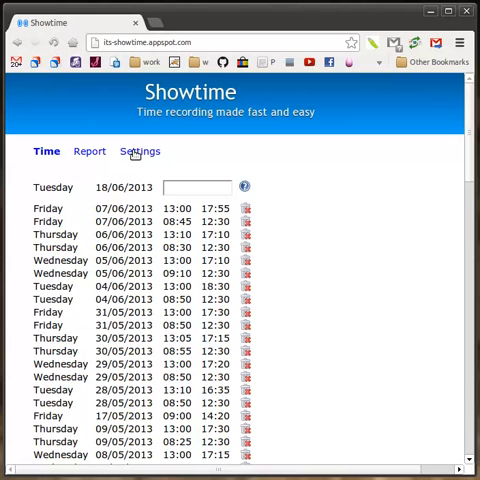
- Show the timesheet report for 01/05/2013 to 13/06/2013
{"action": "left_click", "coordinate": [89, 151]}
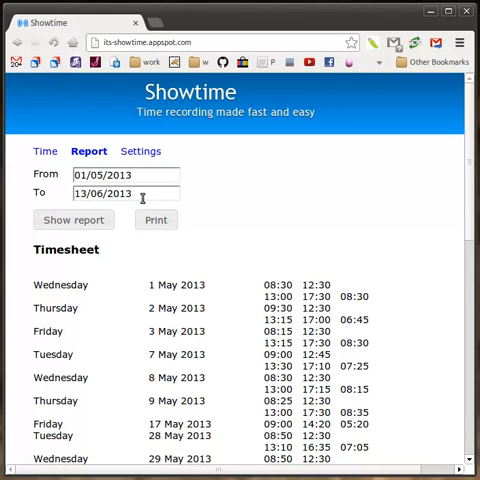
{"action": "mouse_move", "coordinate": [55, 43]}
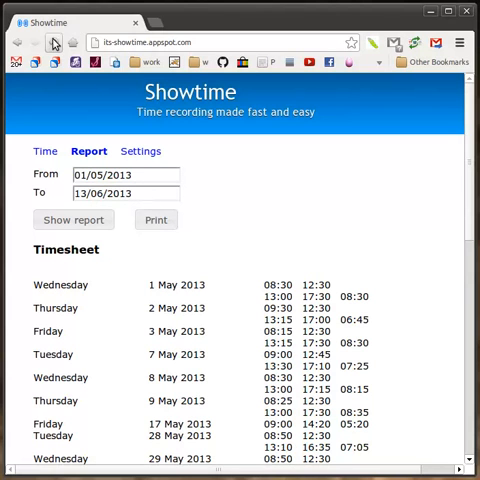
- Generate the May 2013 timesheet (01/05–31/05, total 84:20) and send it to a PDF print preview
{"action": "left_click", "coordinate": [46, 151]}
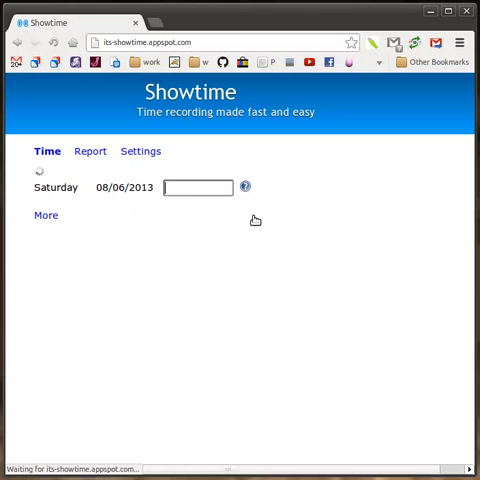
{"action": "left_click", "coordinate": [45, 215]}
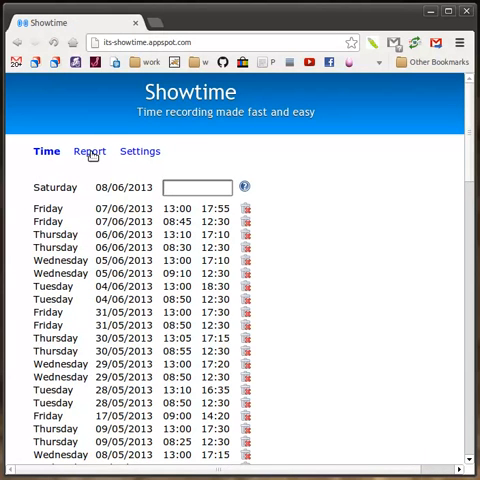
{"action": "left_click", "coordinate": [89, 151]}
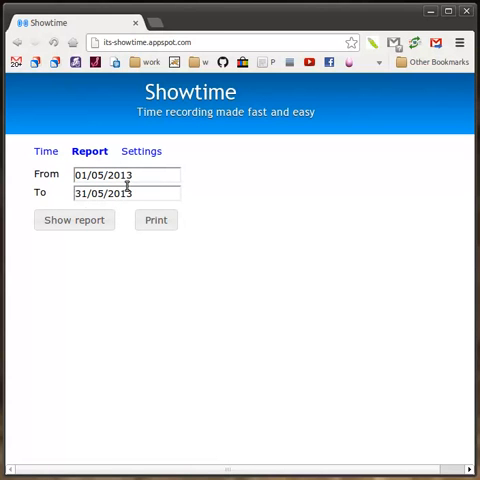
{"action": "left_click", "coordinate": [73, 220]}
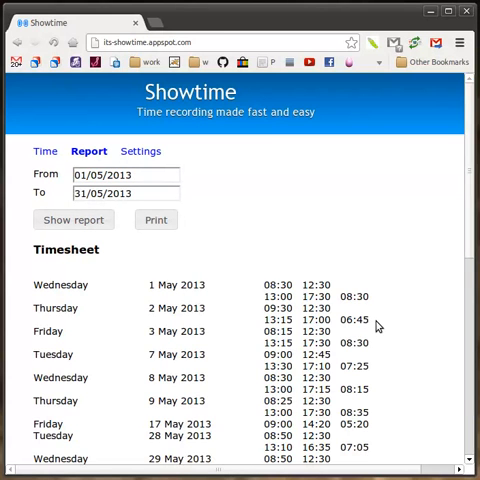
{"action": "scroll", "scroll_direction": "down", "scroll_amount": 3}
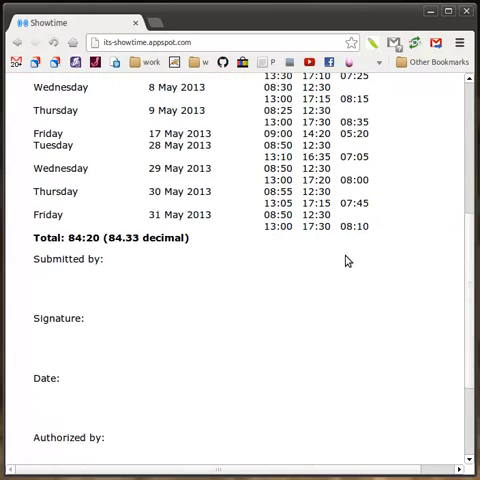
{"action": "scroll", "scroll_direction": "down", "scroll_amount": 3}
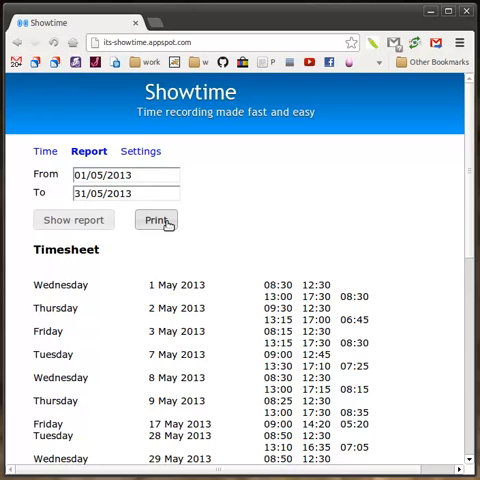
{"action": "left_click", "coordinate": [155, 220]}
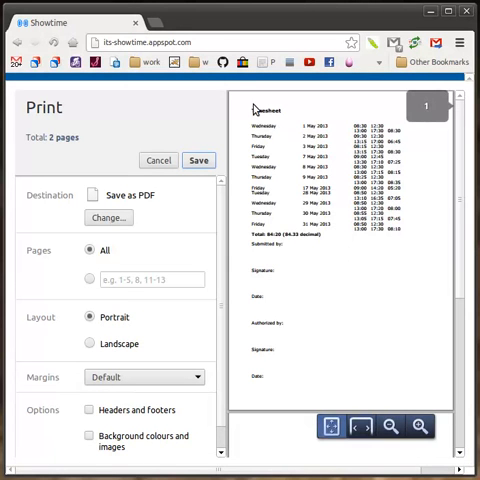
{"action": "mouse_move", "coordinate": [250, 243]}
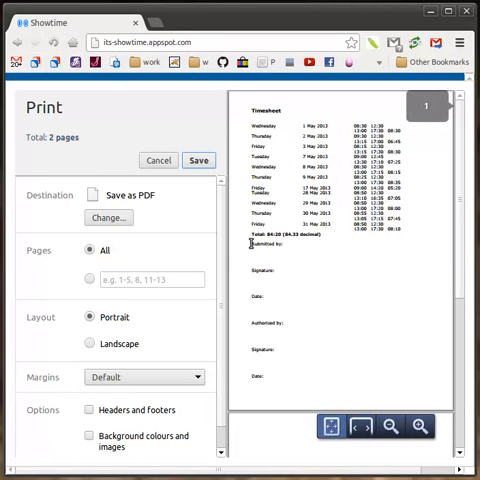
{"action": "mouse_move", "coordinate": [197, 237]}
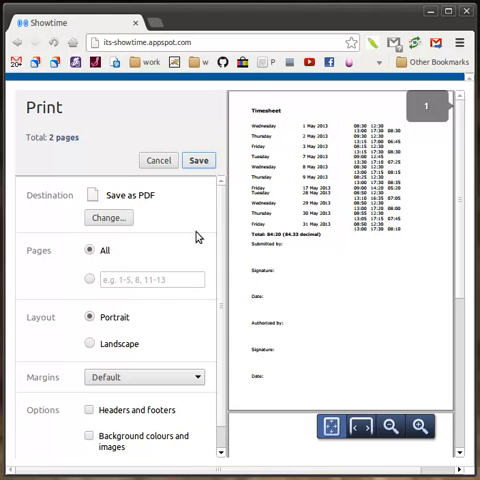
{"action": "mouse_move", "coordinate": [364, 120]}
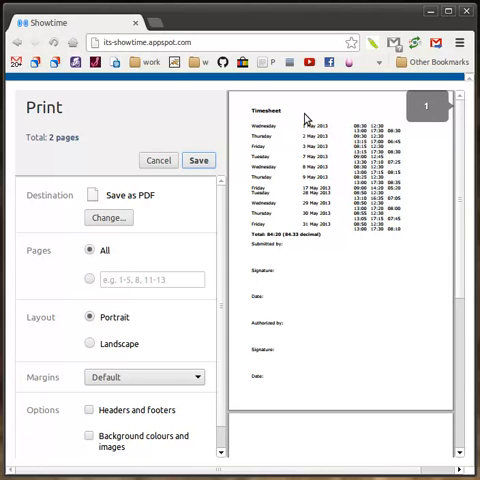
{"action": "mouse_move", "coordinate": [191, 211]}
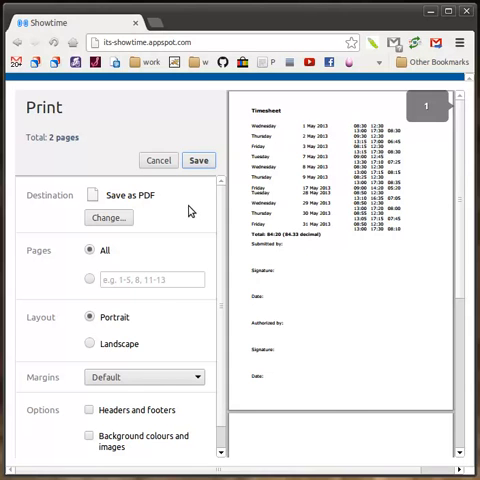
- Cancel the print preview to return to the May 2013 timesheet report
{"action": "left_click", "coordinate": [157, 160]}
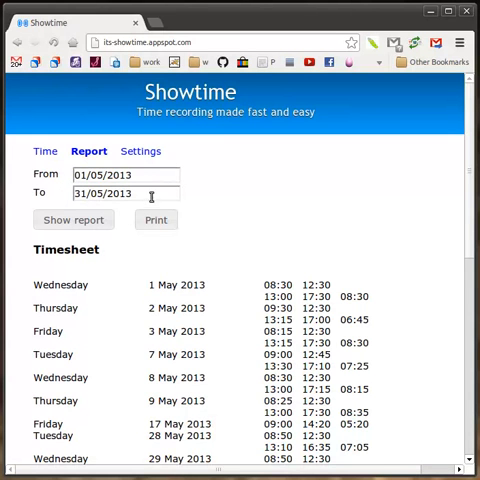
- Review the Settings page options, then return to the Time page of recorded entries
{"action": "left_click", "coordinate": [139, 151]}
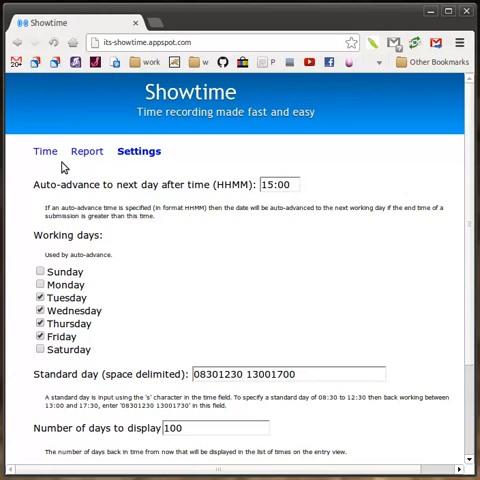
{"action": "mouse_move", "coordinate": [84, 266]}
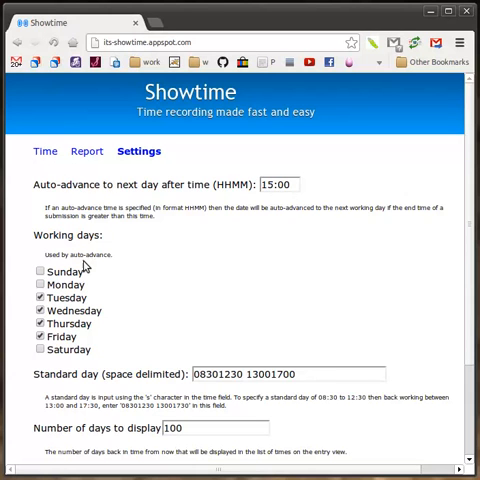
{"action": "scroll", "scroll_direction": "down", "scroll_amount": 3}
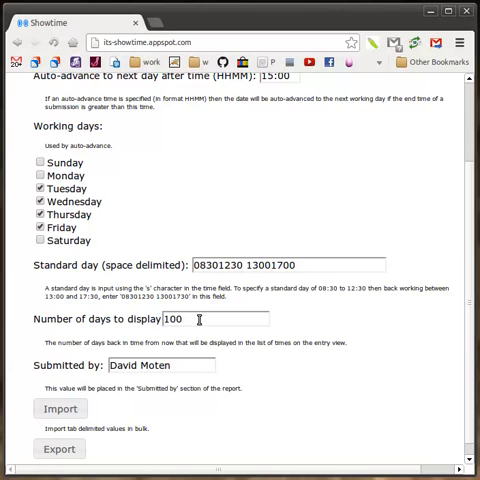
{"action": "mouse_move", "coordinate": [287, 234]}
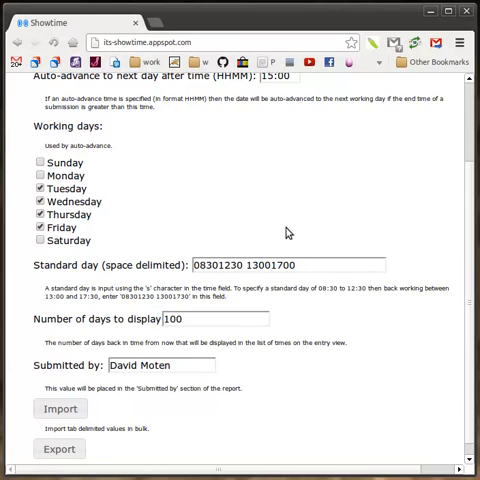
{"action": "scroll", "scroll_direction": "down", "scroll_amount": 3}
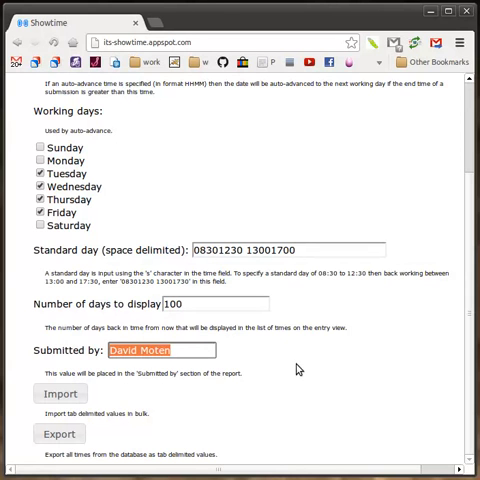
{"action": "scroll", "scroll_direction": "up", "scroll_amount": 3}
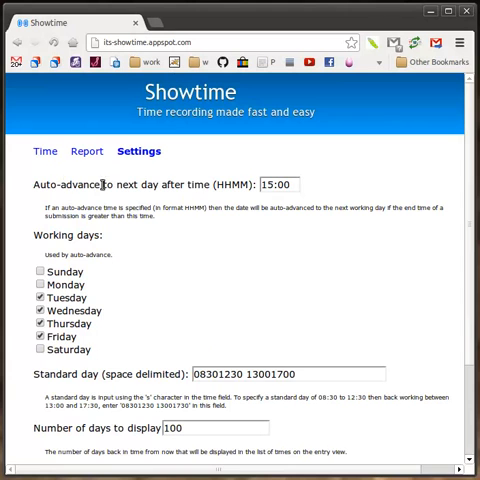
{"action": "left_click", "coordinate": [45, 151]}
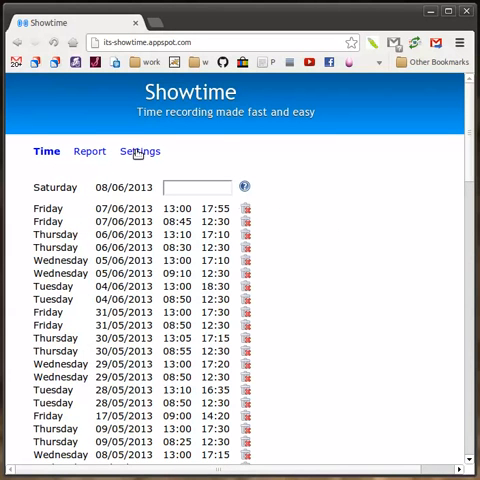
- Load more older time entries so the list reaches back to December 2012
{"action": "scroll", "scroll_direction": "down", "scroll_amount": 3}
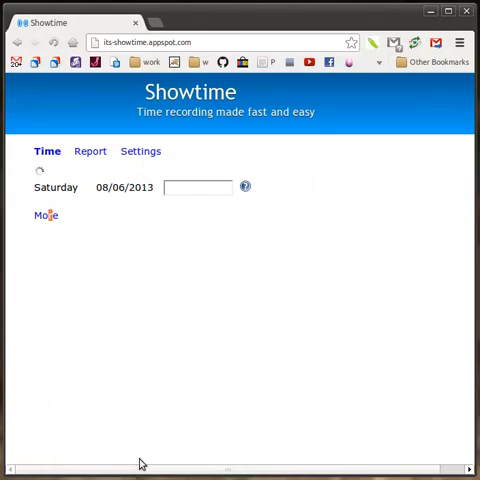
{"action": "left_click", "coordinate": [44, 215]}
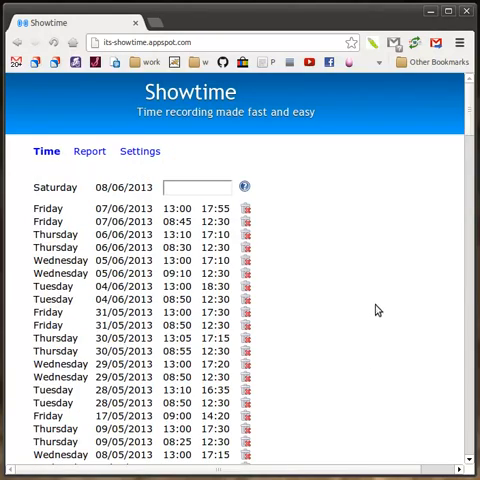
{"action": "scroll", "scroll_direction": "down", "scroll_amount": 3}
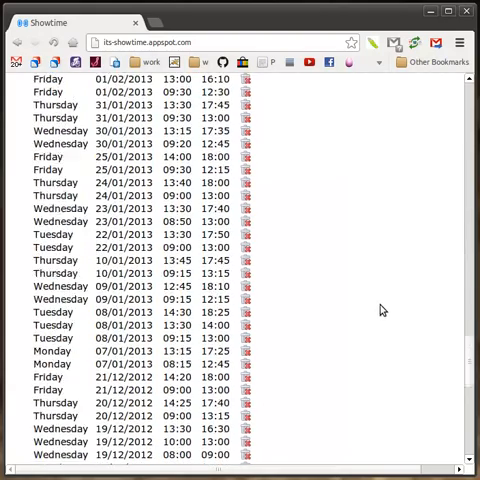
{"action": "scroll", "scroll_direction": "down", "scroll_amount": 3}
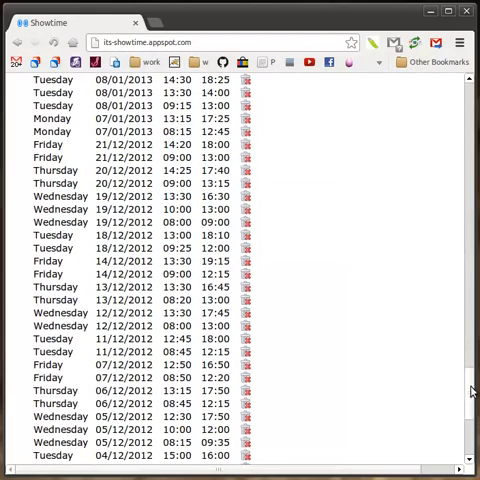
{"action": "scroll", "scroll_direction": "up", "scroll_amount": 3}
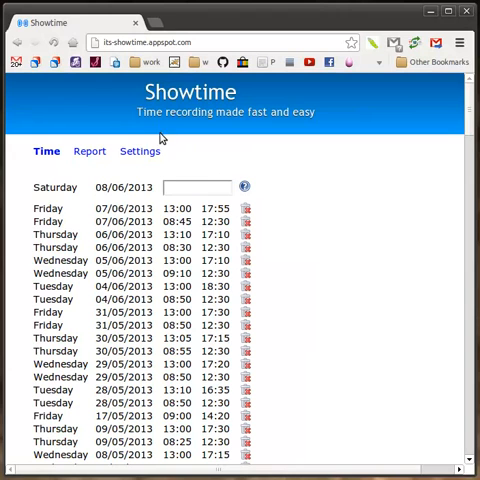